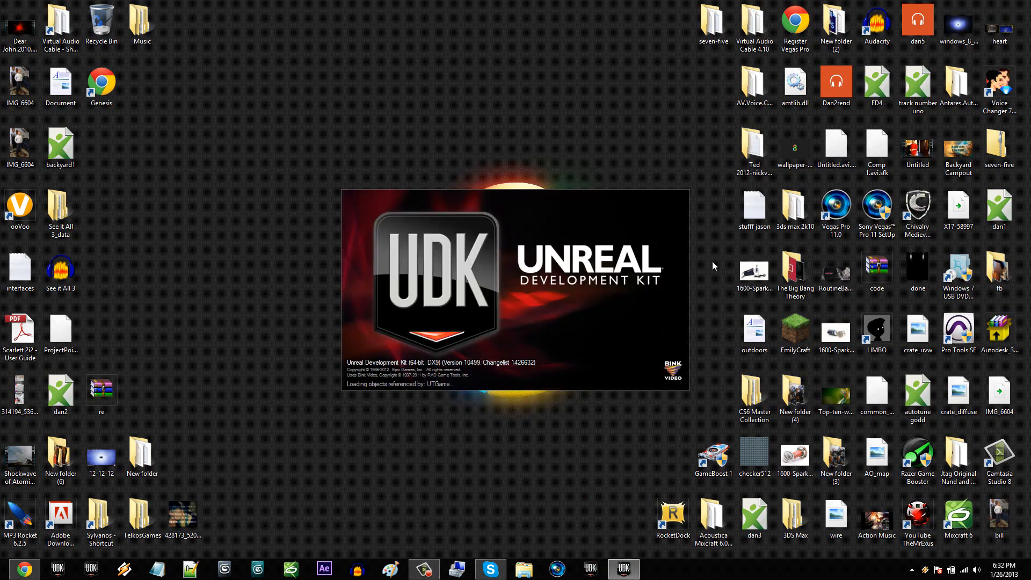
{"action": "mouse_move", "coordinate": [639, 239]}
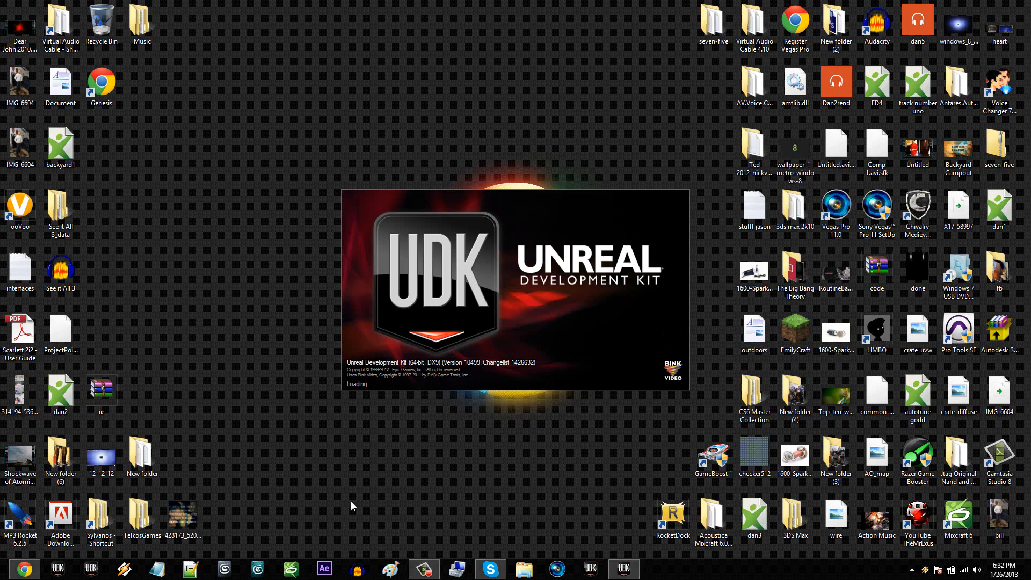
{"action": "mouse_move", "coordinate": [426, 364]}
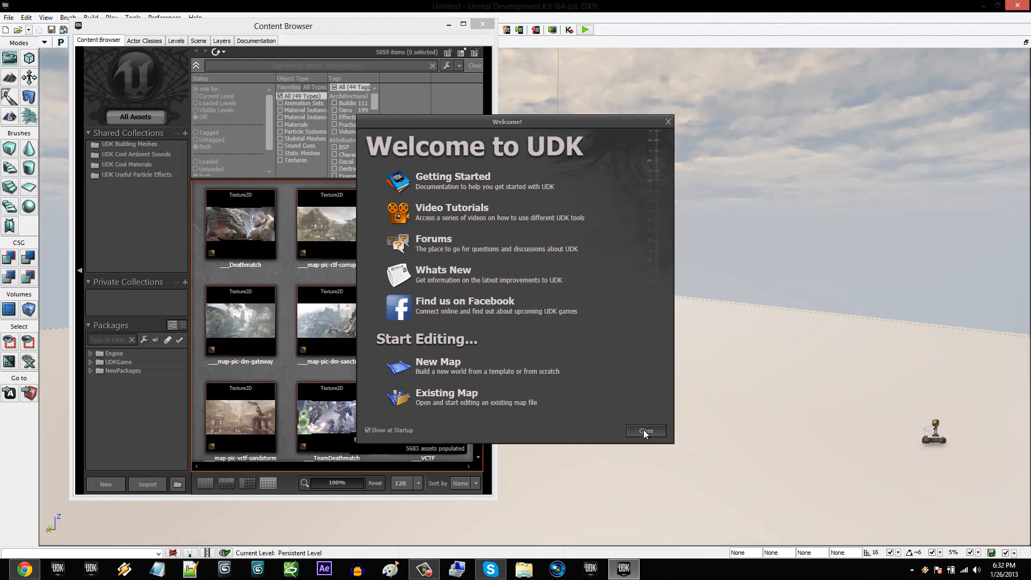
{"action": "mouse_move", "coordinate": [646, 430]}
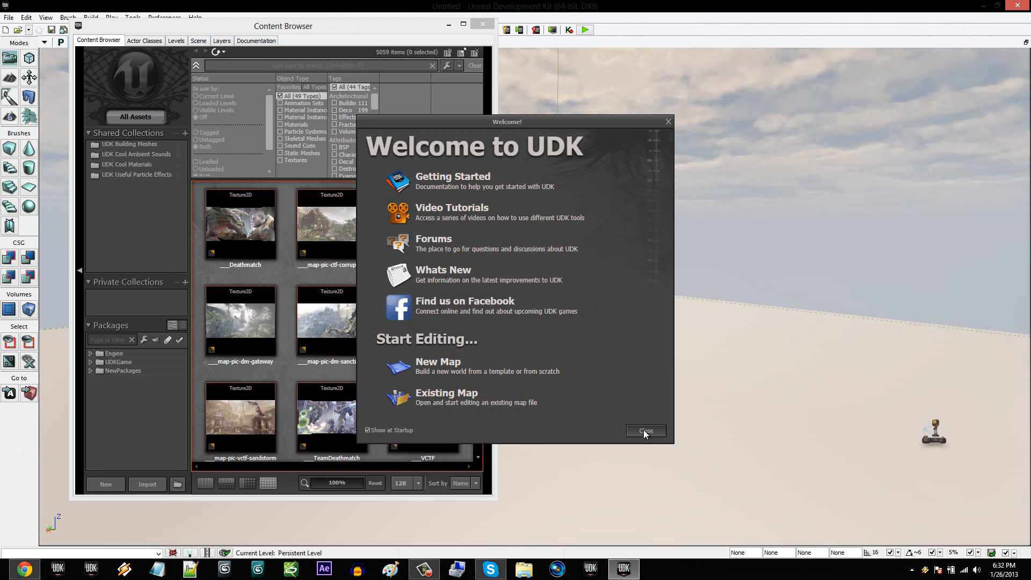
- Close the Welcome to UDK dialog and the Content Browser, leaving the sky-and-box level
{"action": "left_click", "coordinate": [646, 431]}
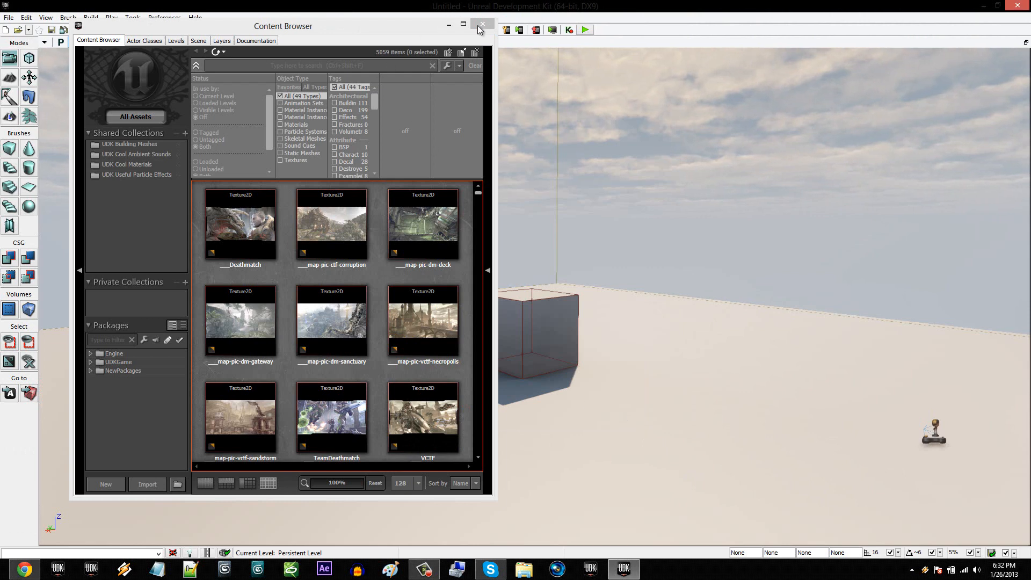
{"action": "left_click", "coordinate": [482, 25]}
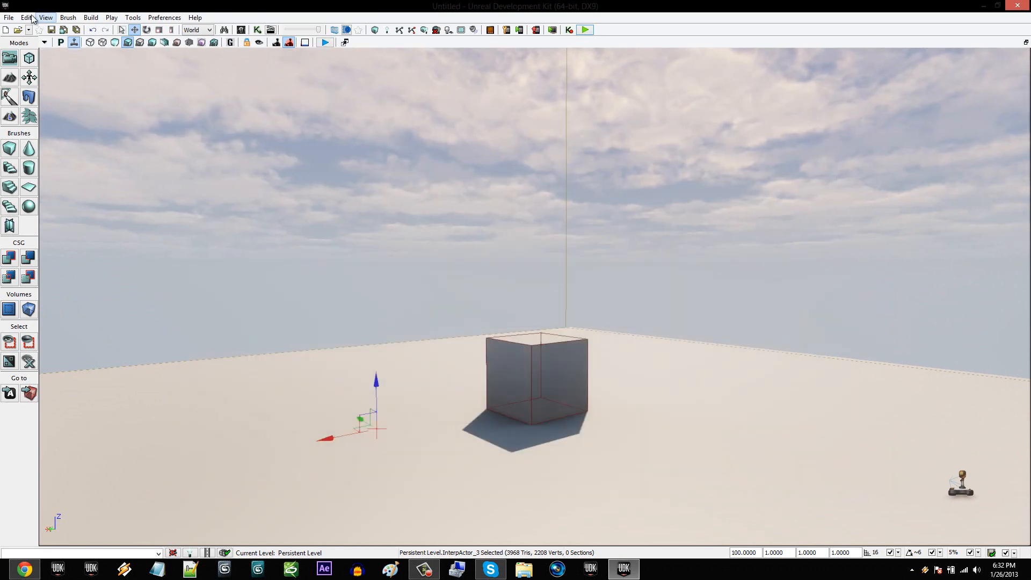
- Choose DirectX 11 rendering from the View menu and confirm the editor restart
{"action": "left_click", "coordinate": [9, 17]}
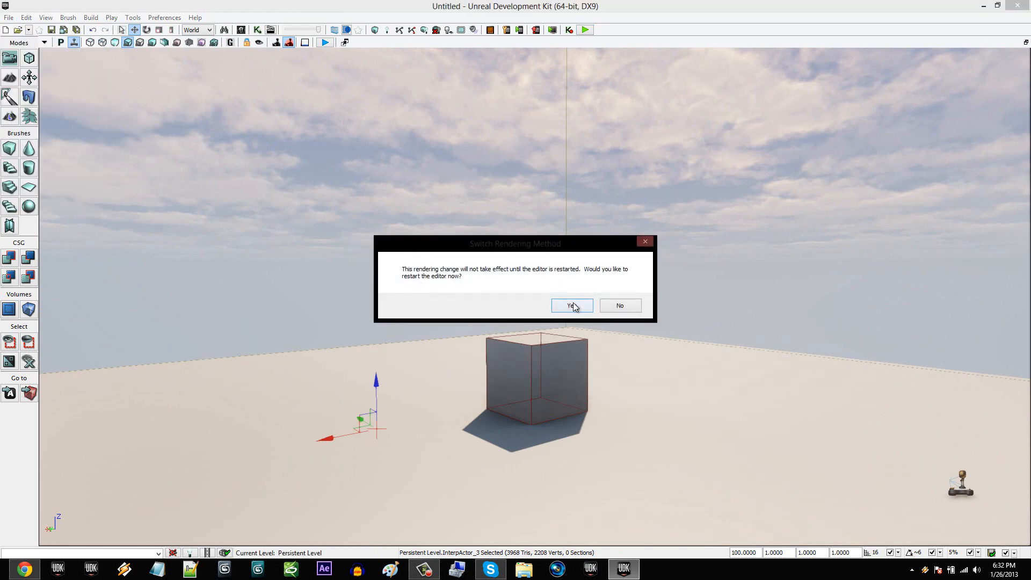
{"action": "left_click", "coordinate": [569, 305]}
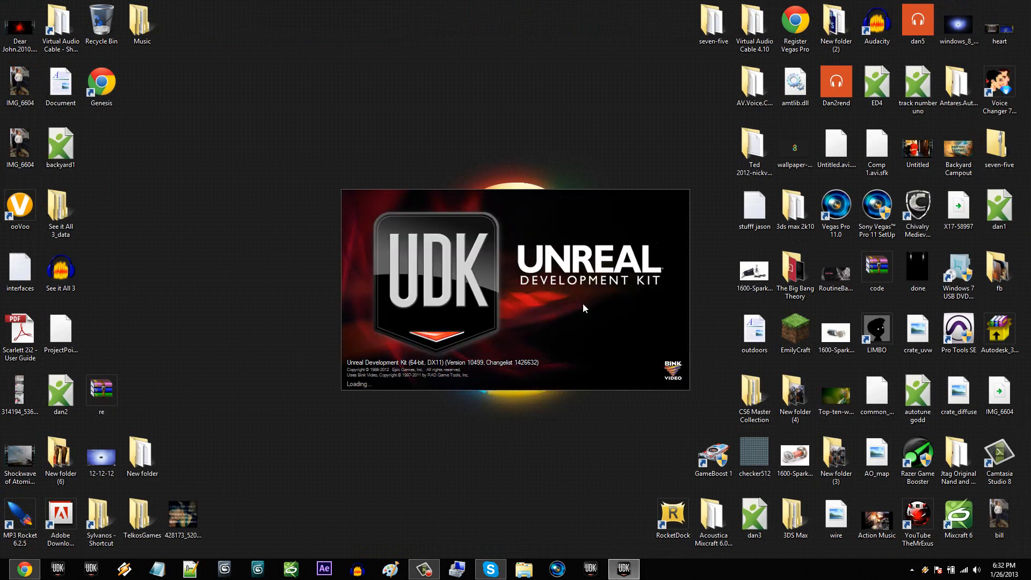
{"action": "mouse_move", "coordinate": [450, 374]}
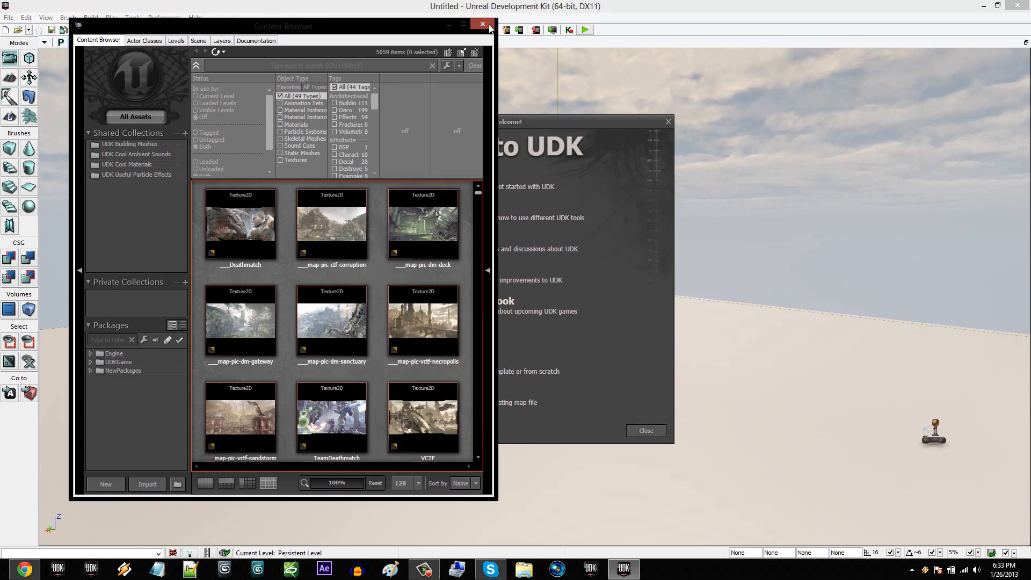
- After the DX11 relaunch, close the Content Browser to show the cube level
{"action": "left_click", "coordinate": [482, 25]}
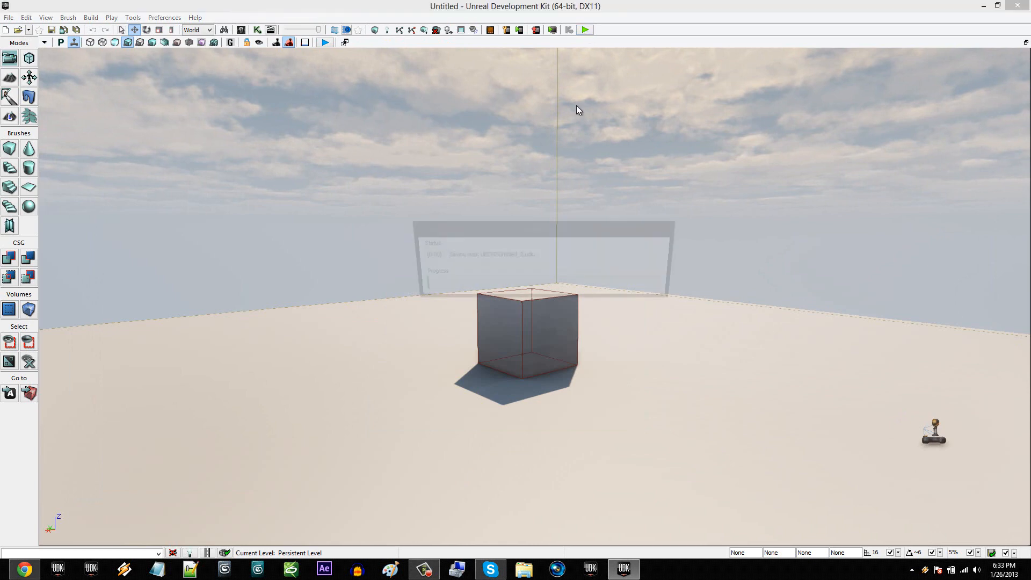
{"action": "left_click", "coordinate": [324, 42]}
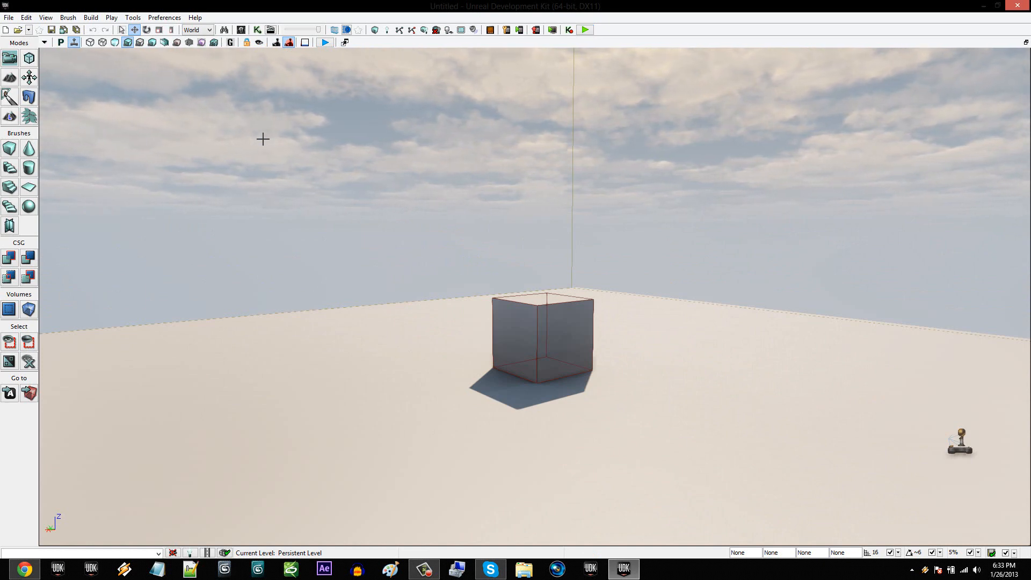
{"action": "left_click_drag", "start_coordinate": [263, 139], "coordinate": [497, 240]}
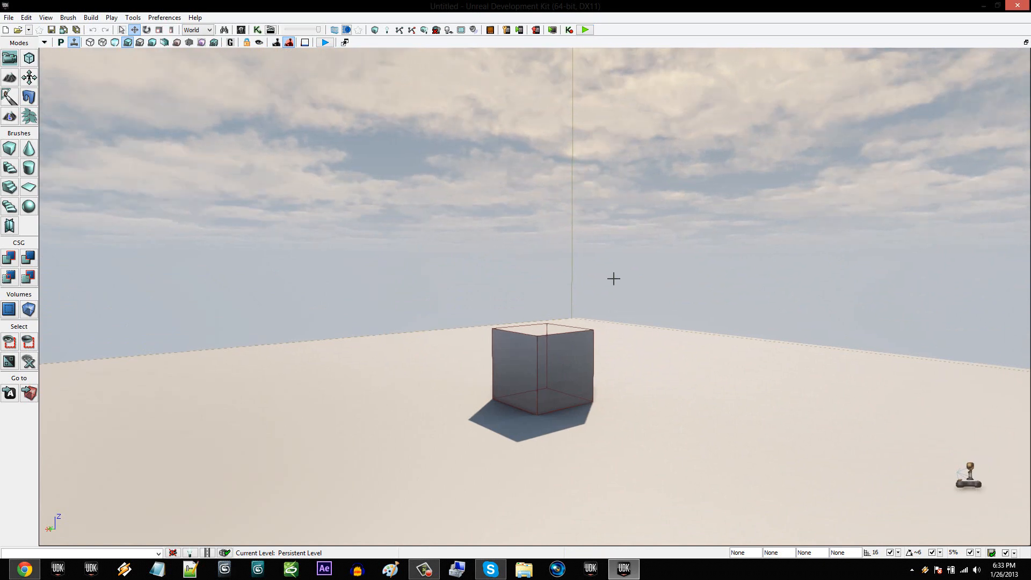
{"action": "left_click_drag", "start_coordinate": [613, 278], "coordinate": [595, 313]}
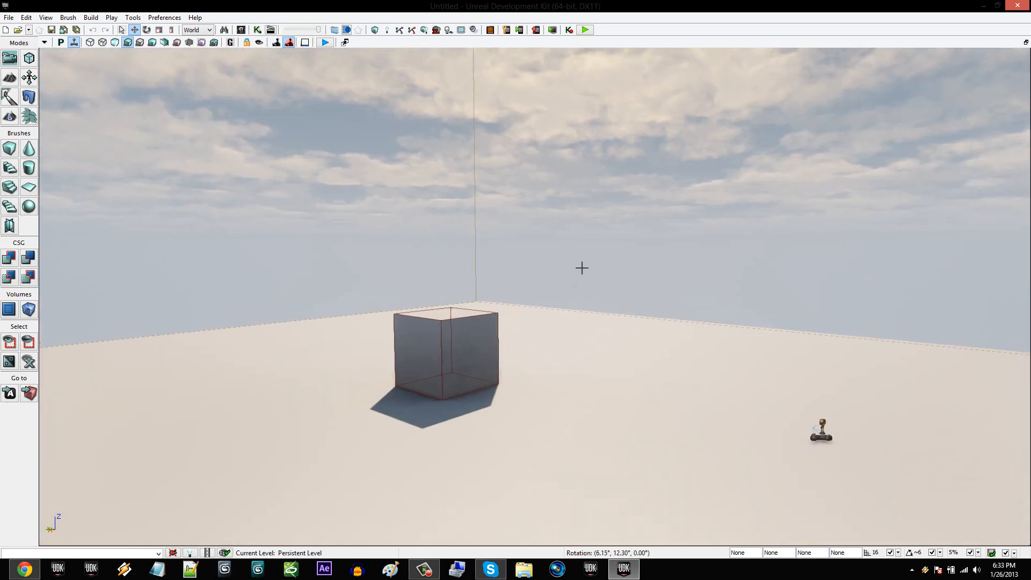
{"action": "left_click_drag", "start_coordinate": [579, 270], "coordinate": [618, 270]}
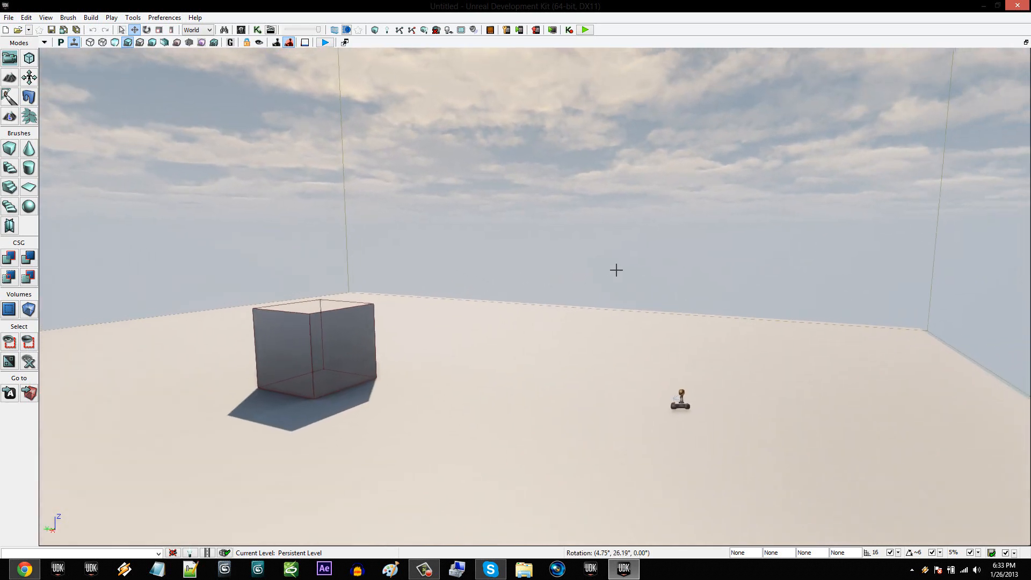
{"action": "left_click_drag", "start_coordinate": [616, 270], "coordinate": [625, 266]}
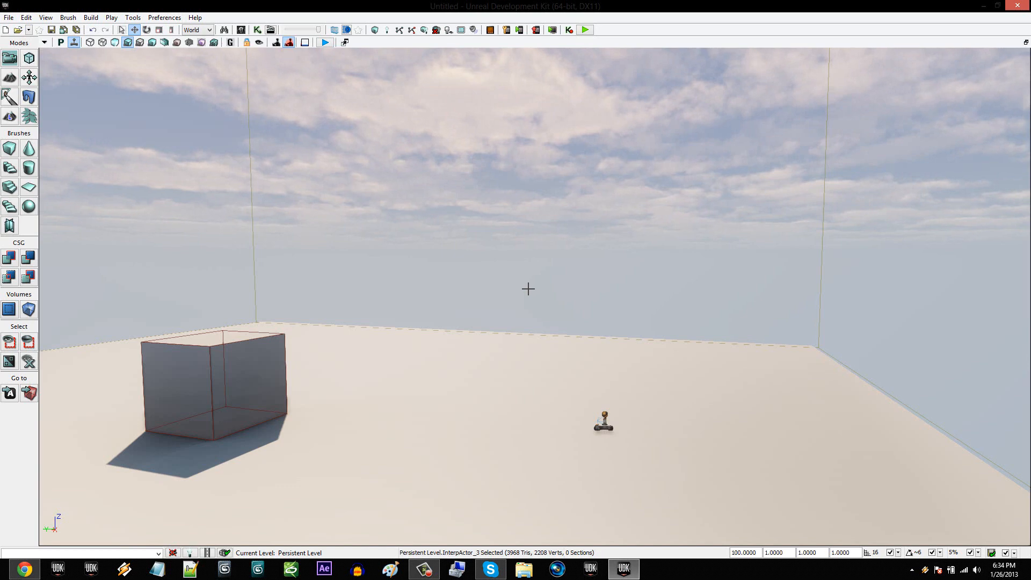
{"action": "mouse_move", "coordinate": [579, 505]}
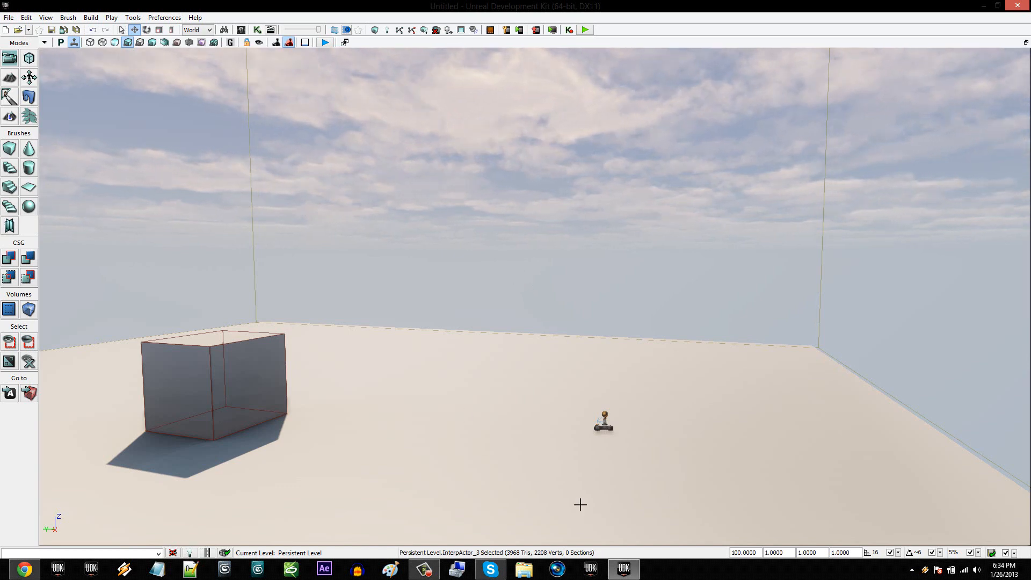